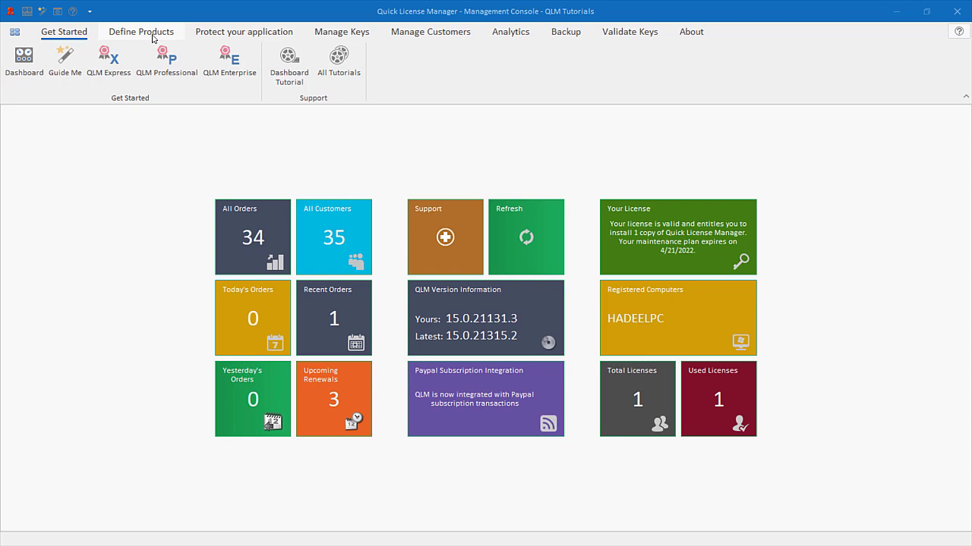
View the Demo 1.0 product definition with its STD, PRO, ENT and floating features.
click(140, 31)
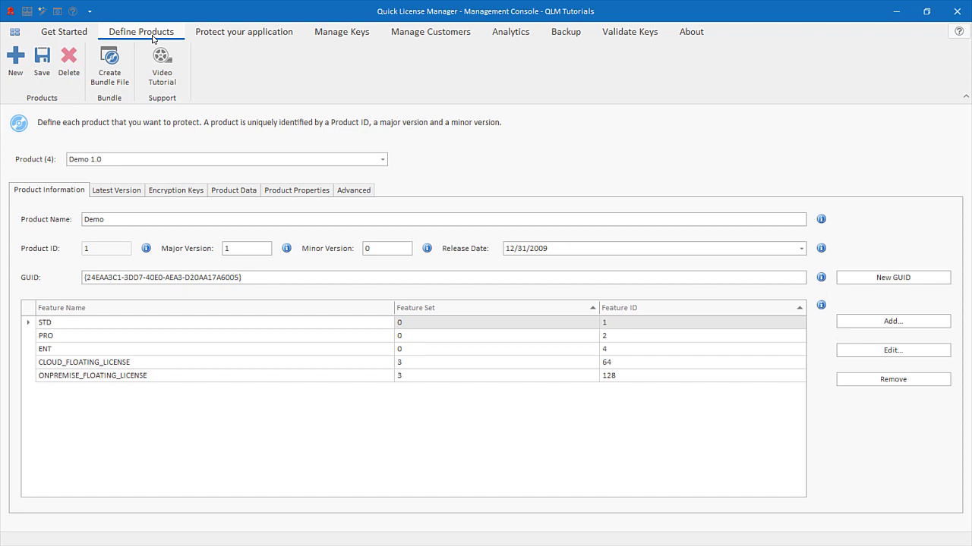
mouse_move(265, 37)
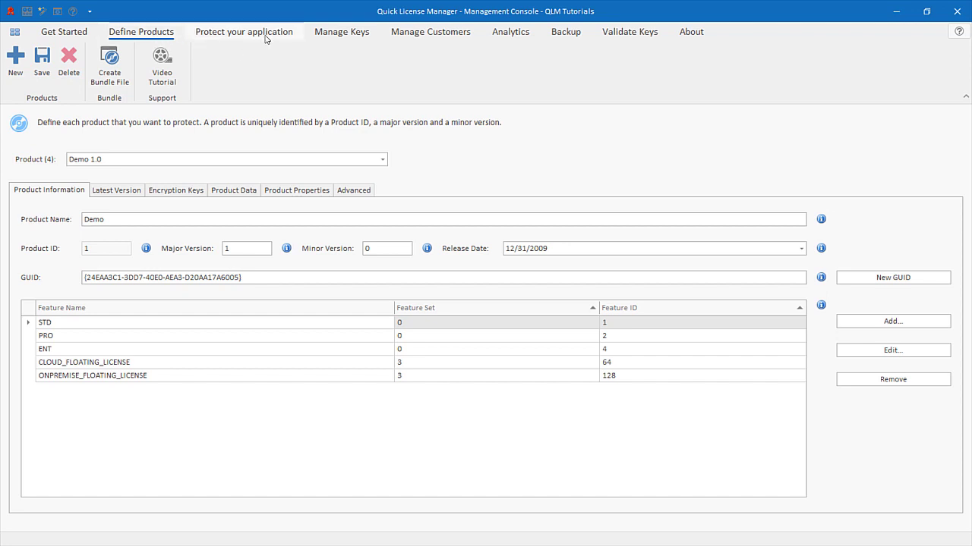
Open the Protect your application wizard at its introduction page.
click(244, 31)
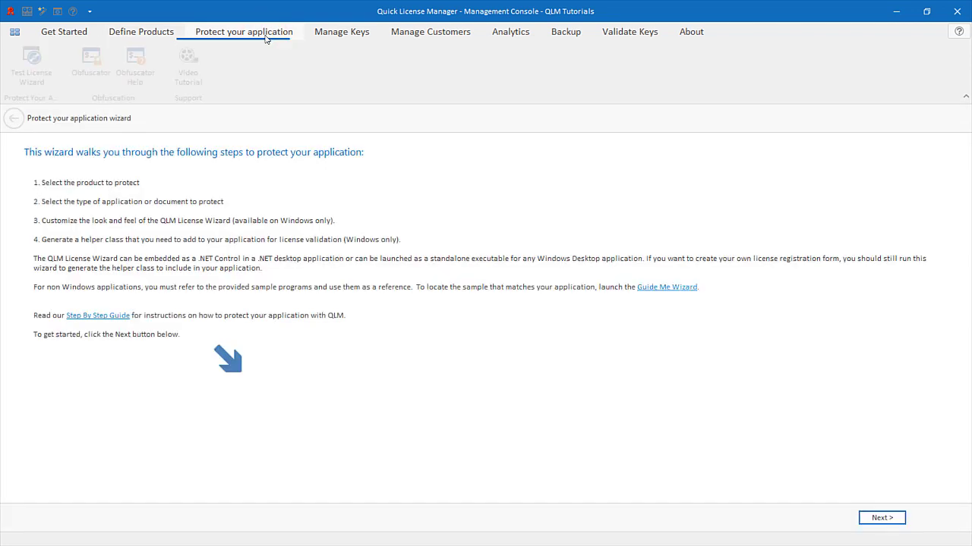
click(243, 31)
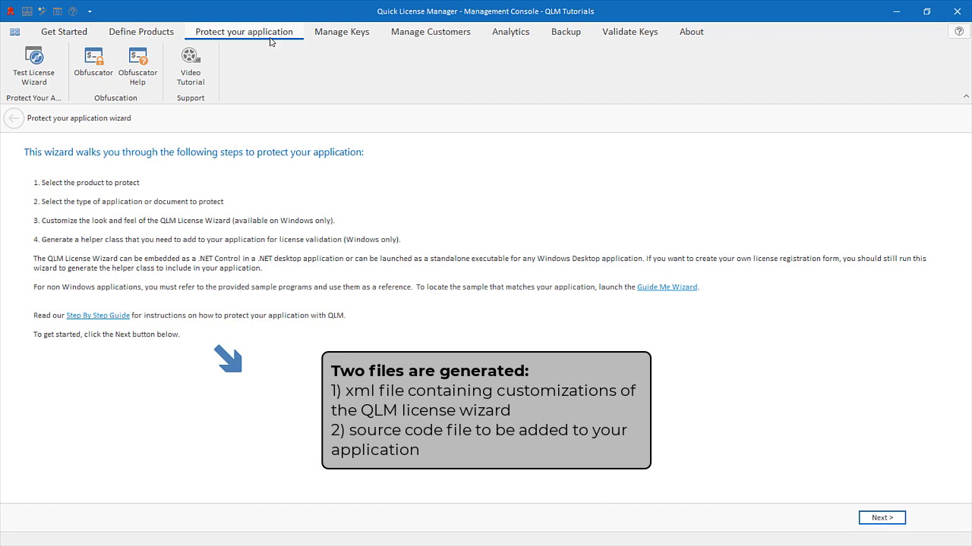
Keep Demo 1.0 on QLM Tutorials as the product and choose C# as application type.
click(881, 518)
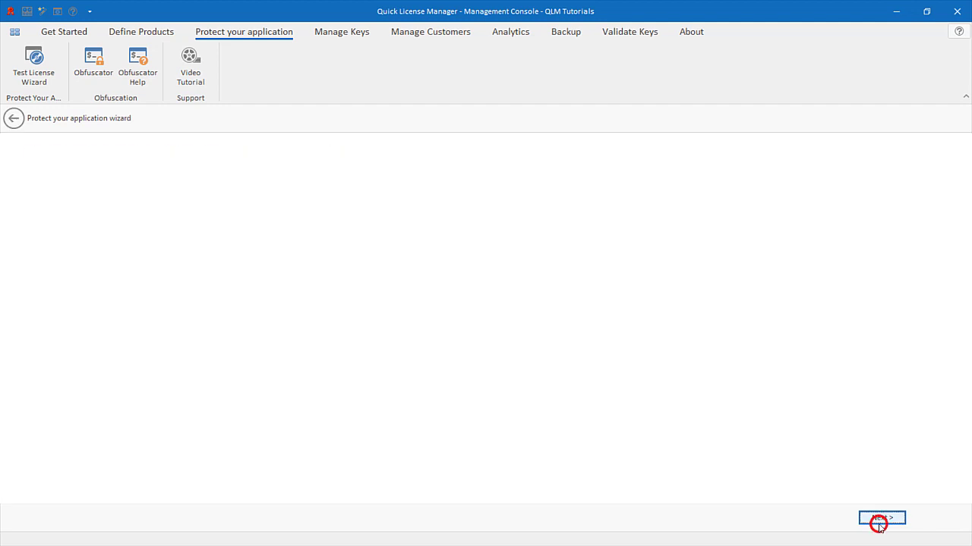
click(882, 518)
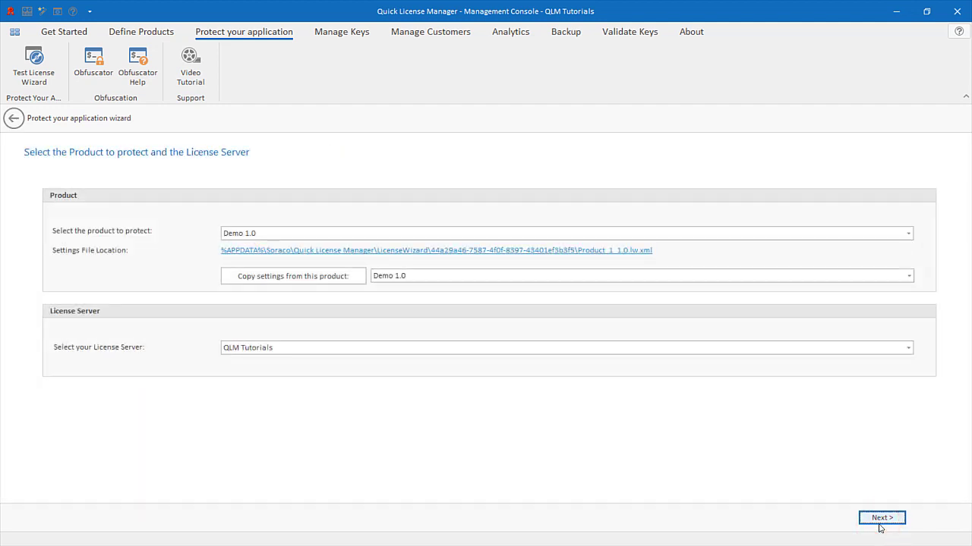
mouse_move(882, 417)
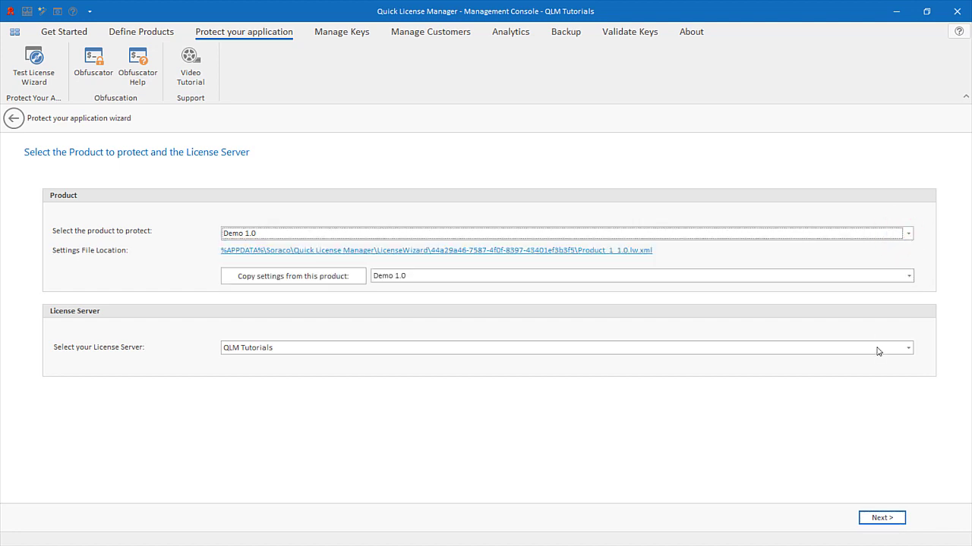
click(881, 518)
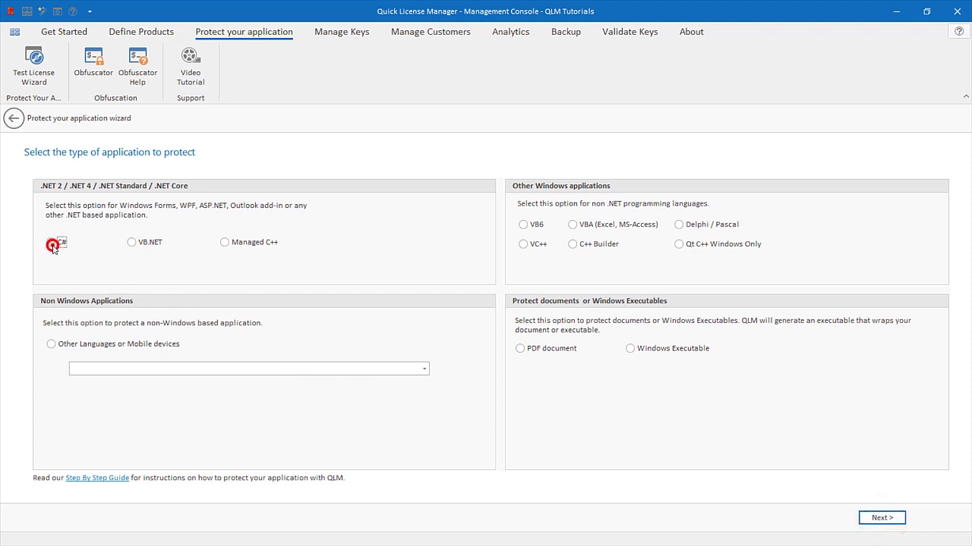
click(53, 243)
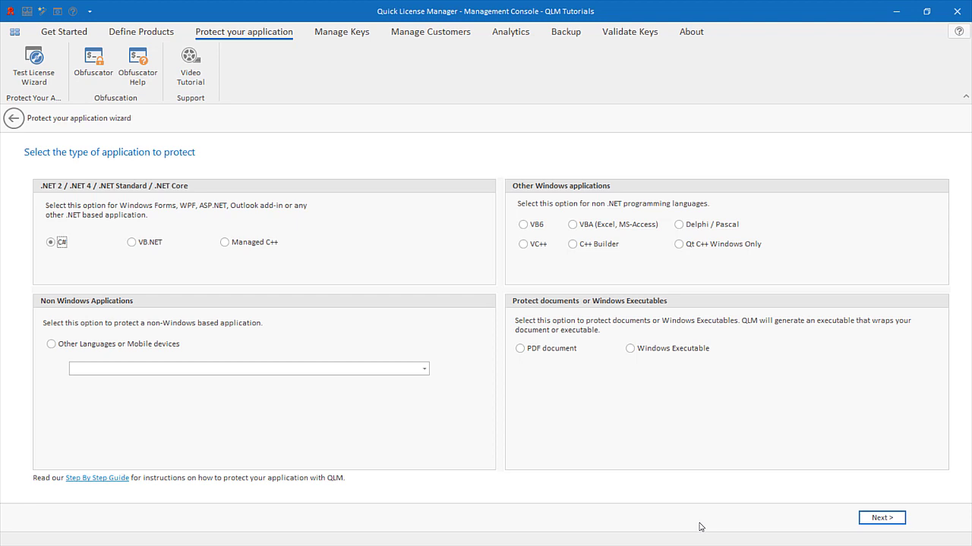
mouse_move(881, 517)
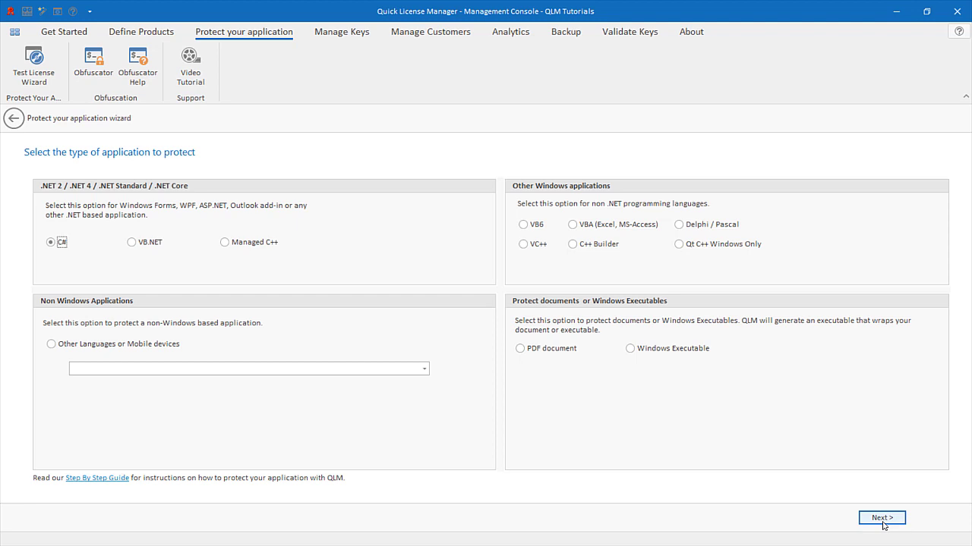
Save the License Wizard customizations to C:\DemoApp, producing Demo 1.0.lw.xml and LicenseValidator.cs.
click(881, 518)
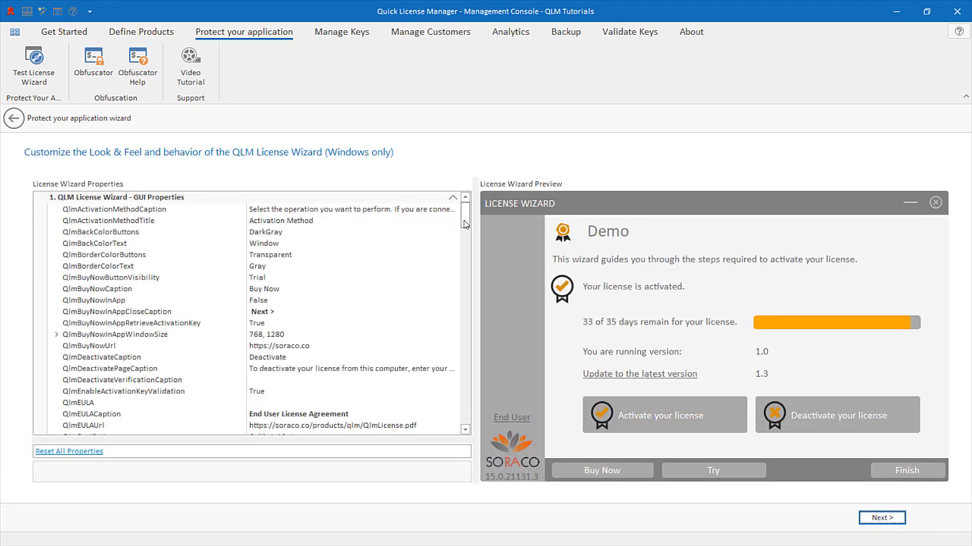
scroll(down, 3)
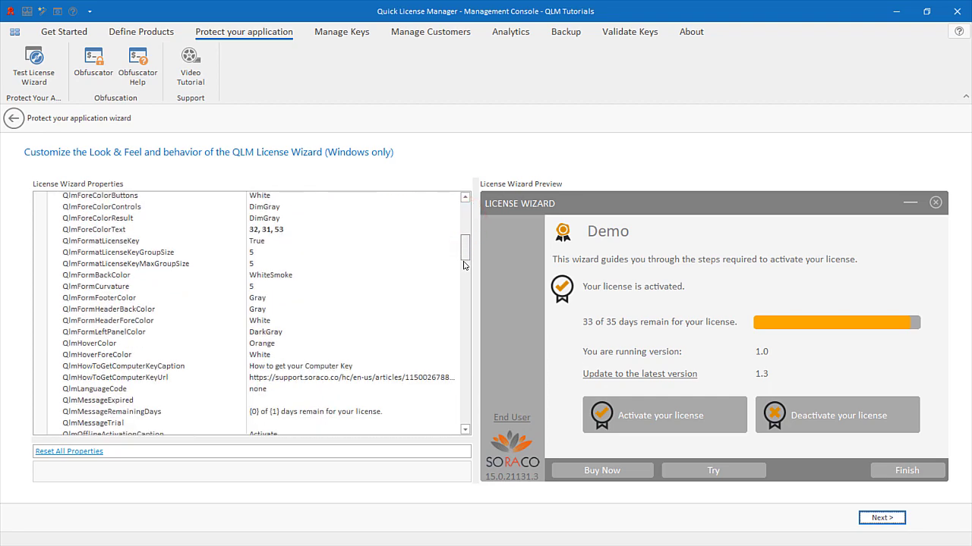
scroll(down, 3)
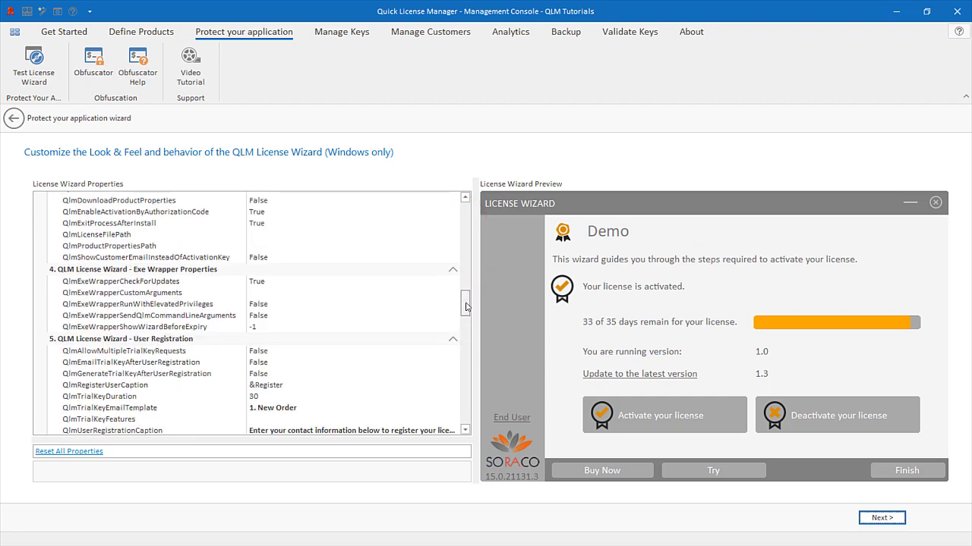
scroll(up, 3)
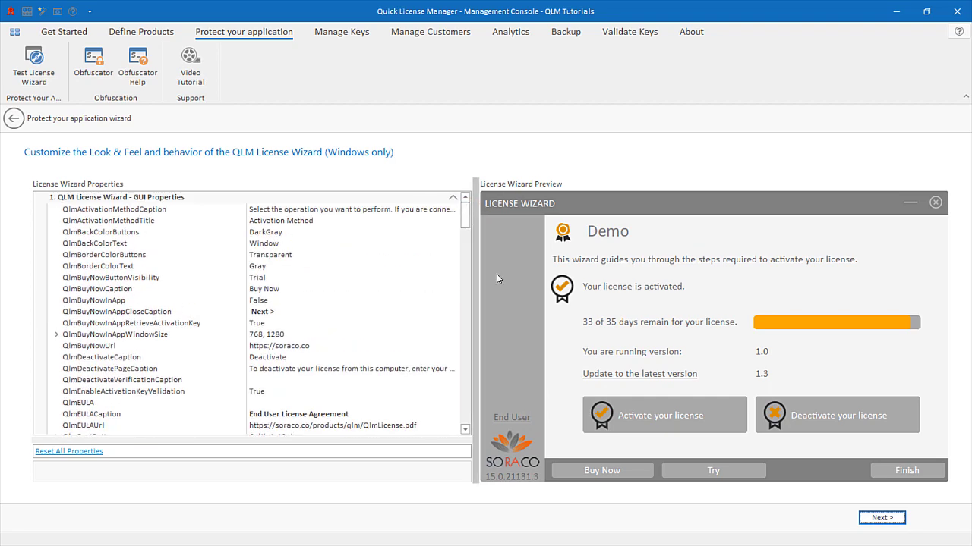
click(881, 518)
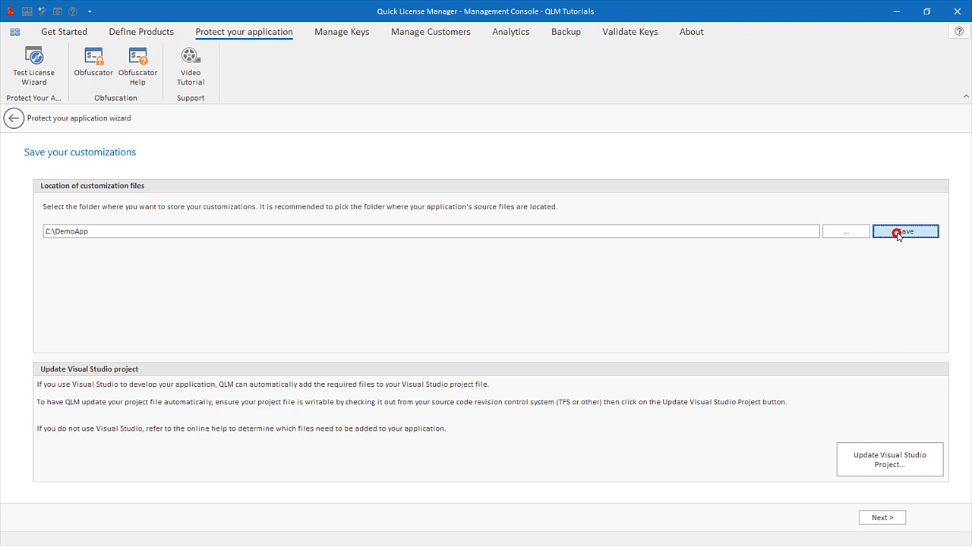
click(905, 232)
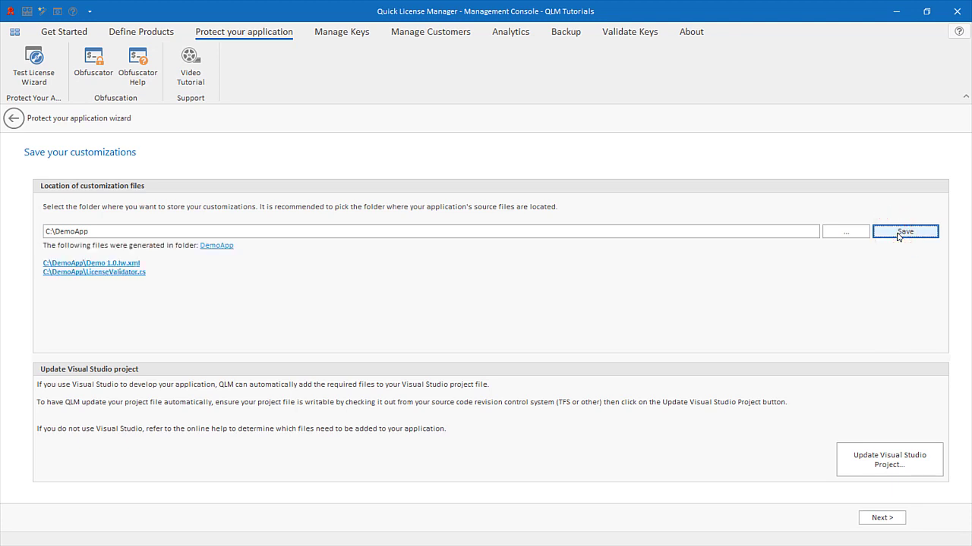
mouse_move(225, 265)
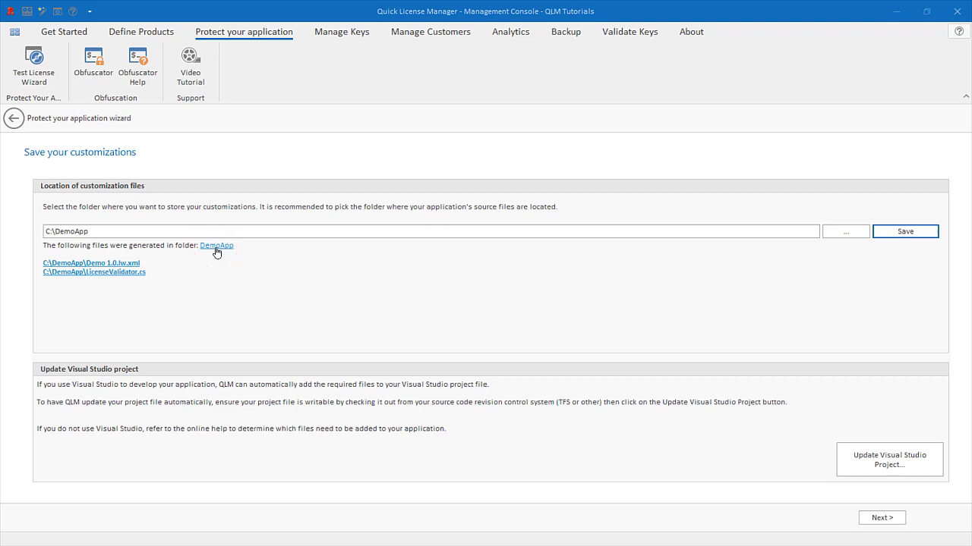
click(216, 245)
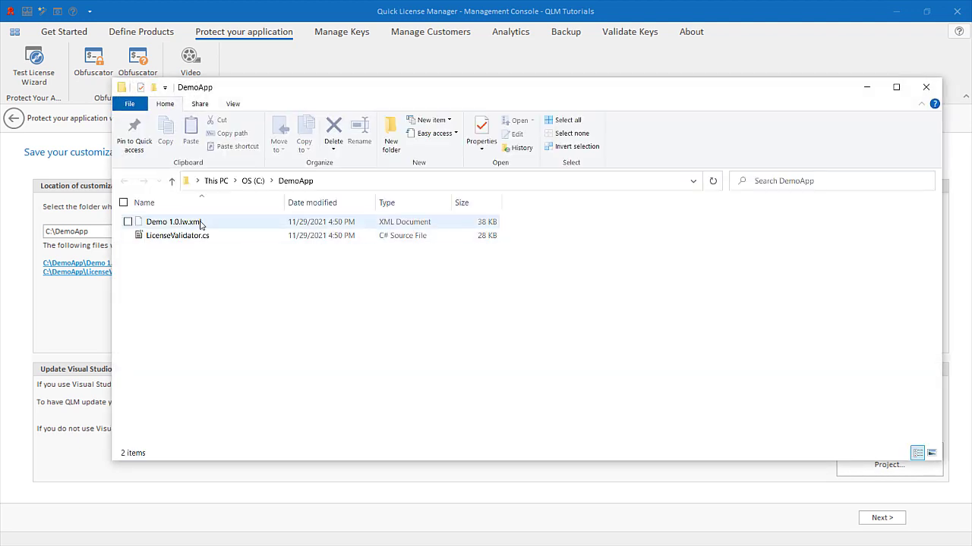
mouse_move(172, 222)
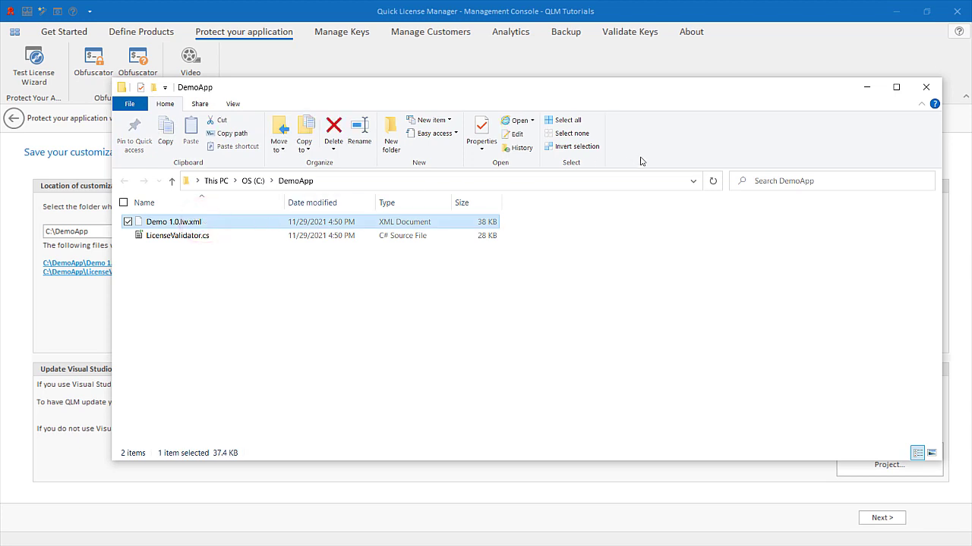
mouse_move(509, 216)
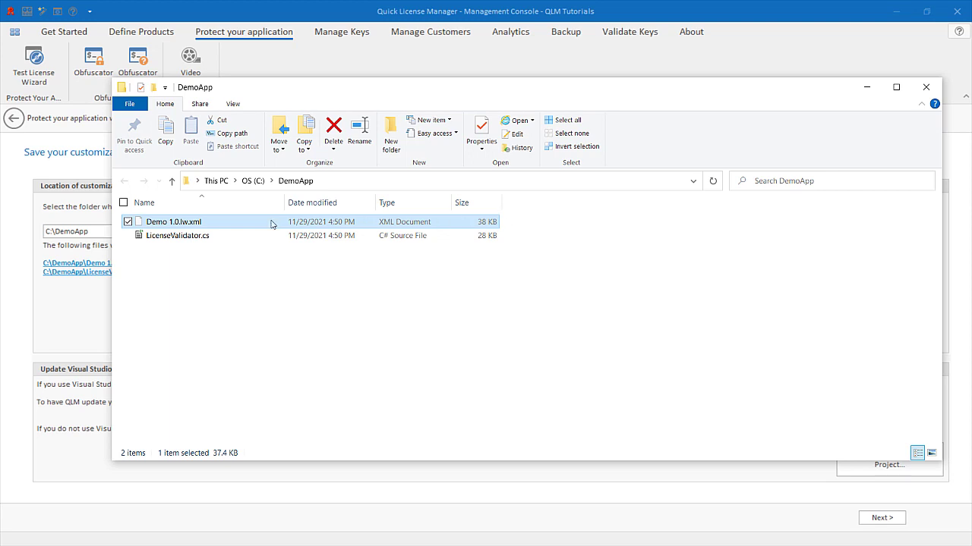
click(177, 235)
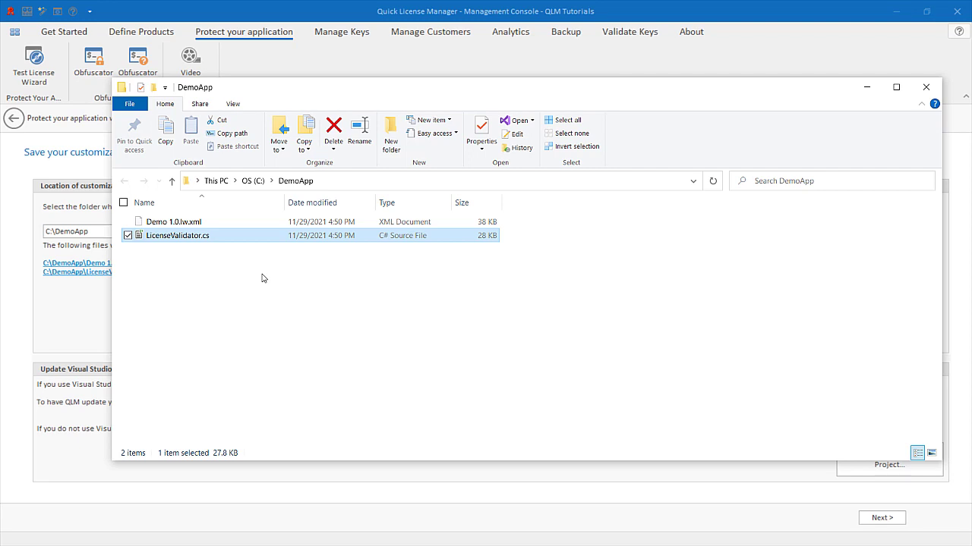
mouse_move(596, 250)
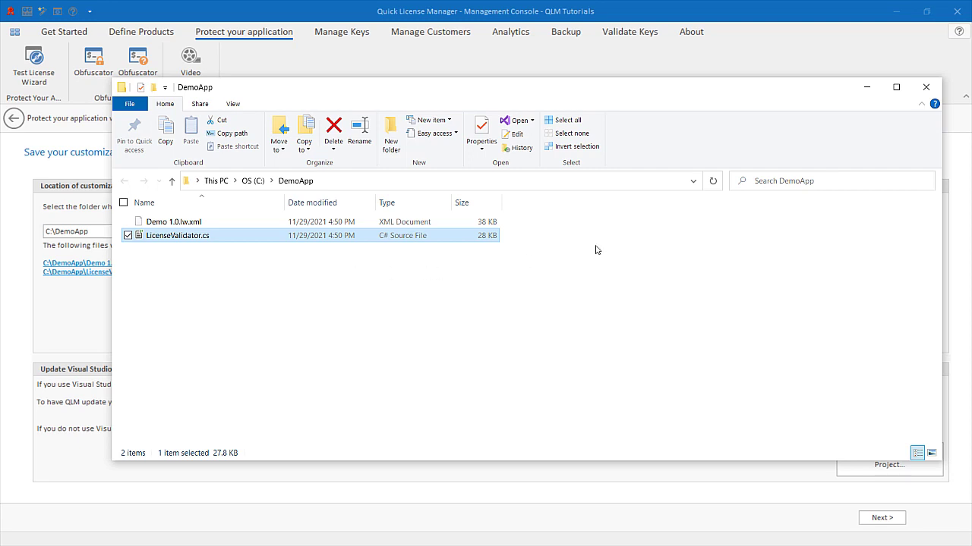
click(925, 86)
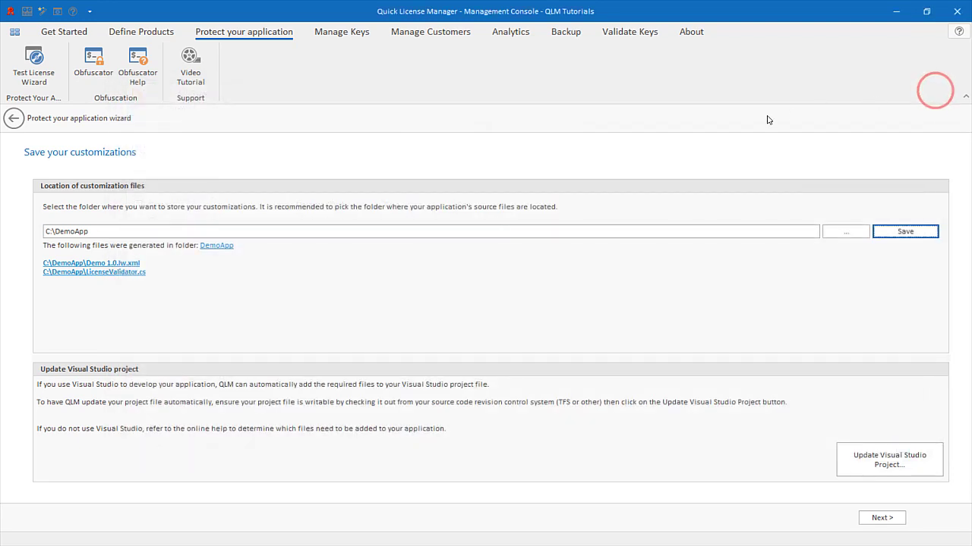
mouse_move(33, 65)
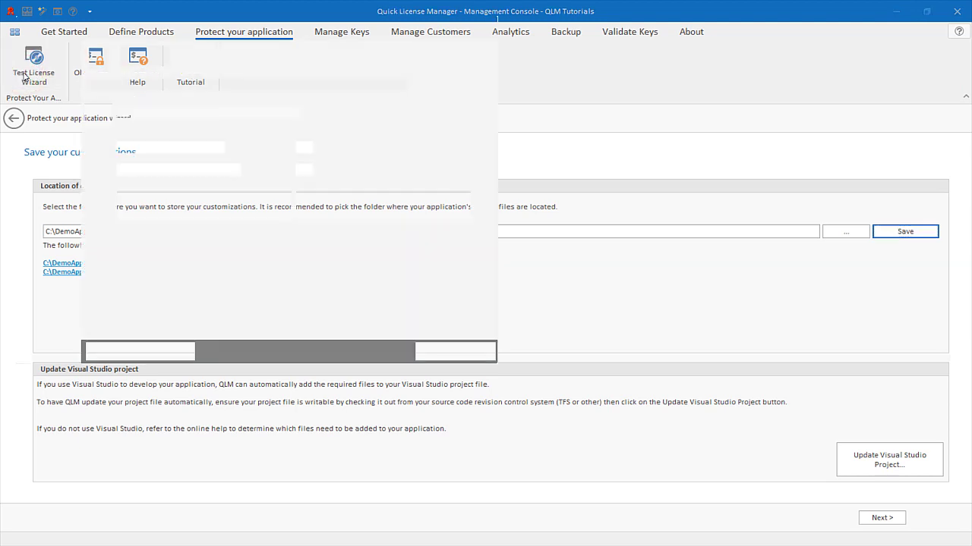
Browse to the C# samples folder and select QlmWizardExeSample.
click(34, 68)
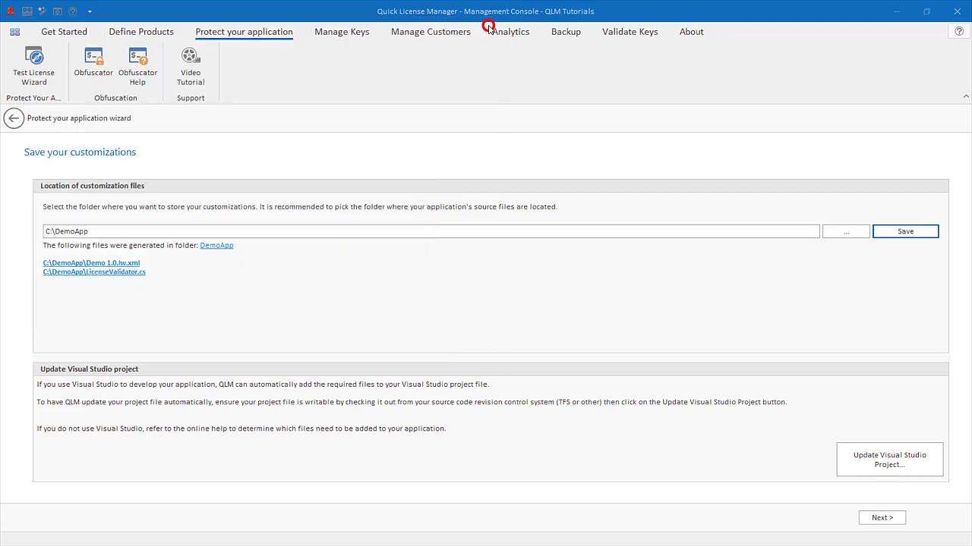
click(845, 231)
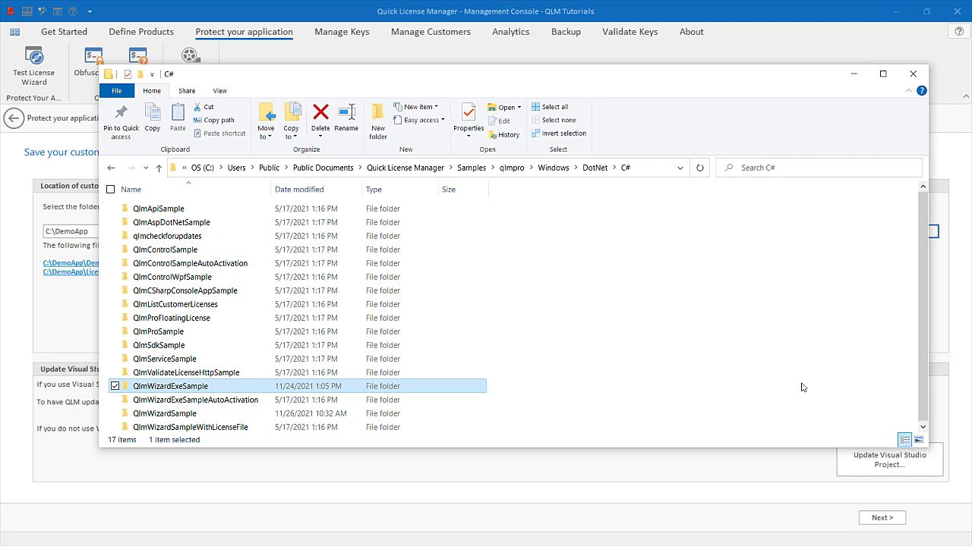
mouse_move(182, 396)
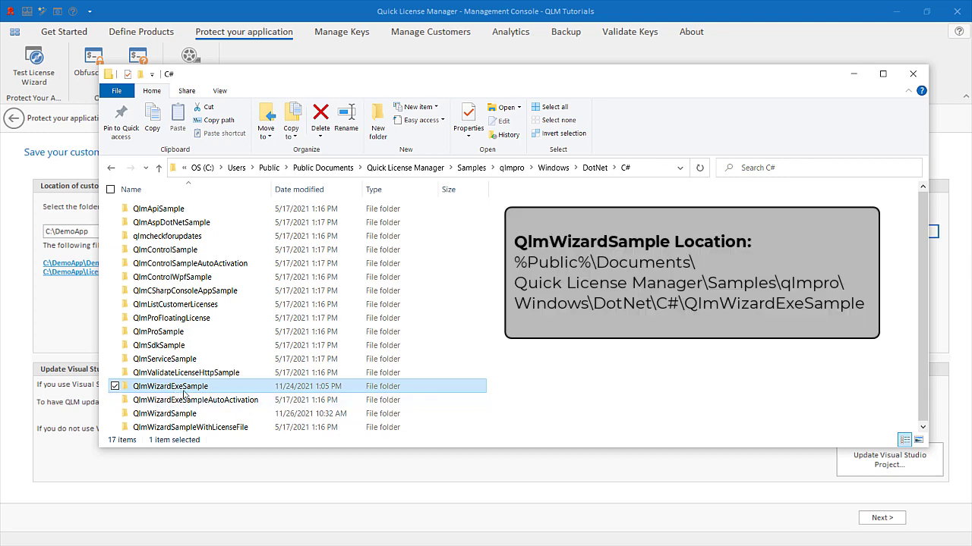
Open the QlmWizardExeSample solution and view YourAppFrm.cs code at YourAppFrm_Load.
double_click(170, 386)
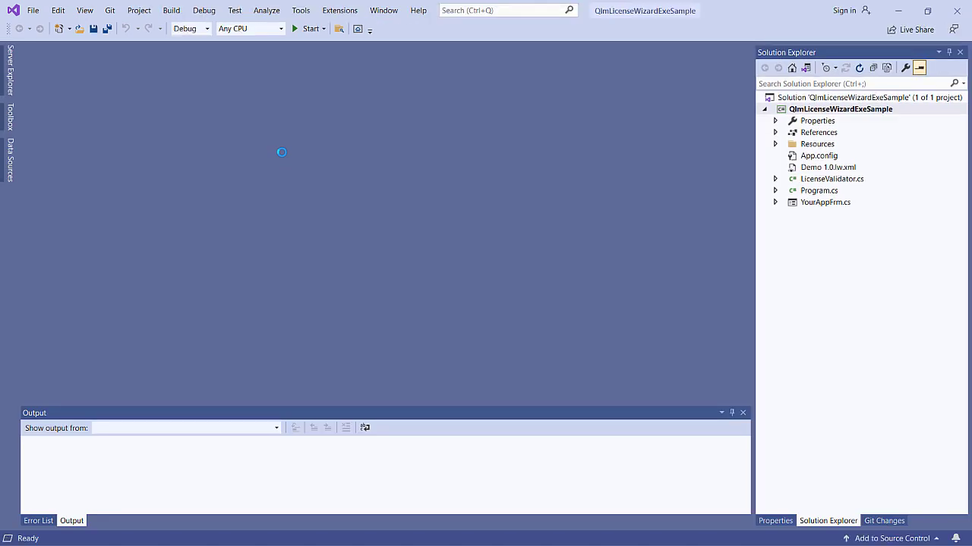
click(831, 178)
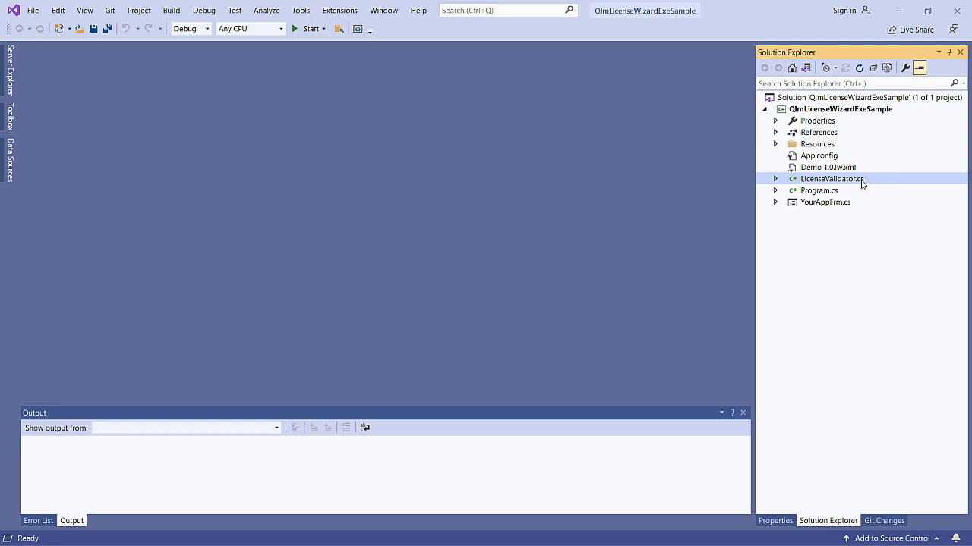
right_click(831, 178)
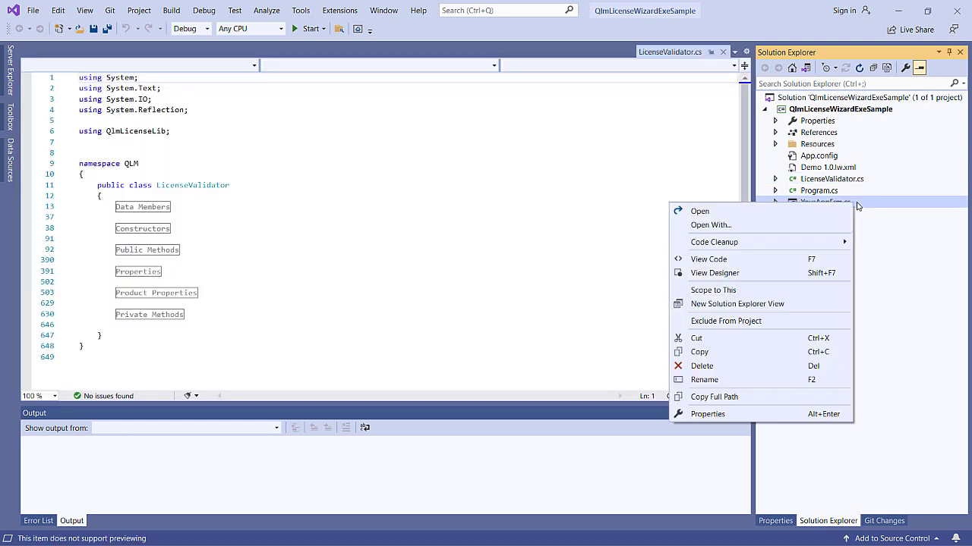
click(699, 211)
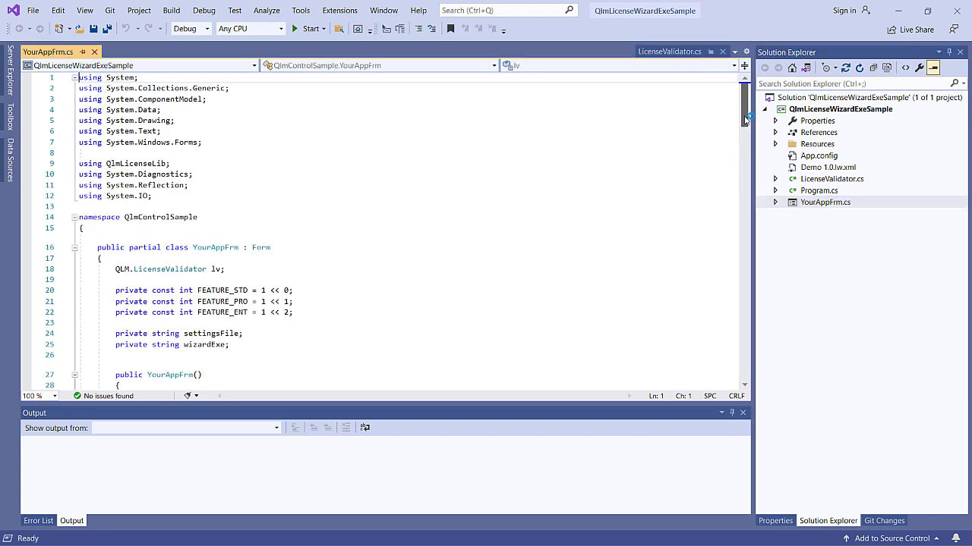
scroll(down, 3)
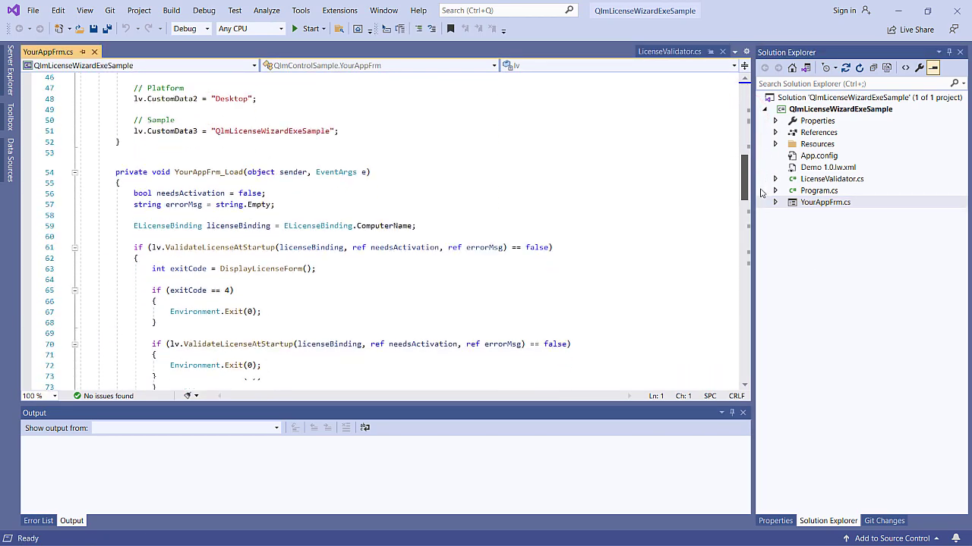
scroll(down, 3)
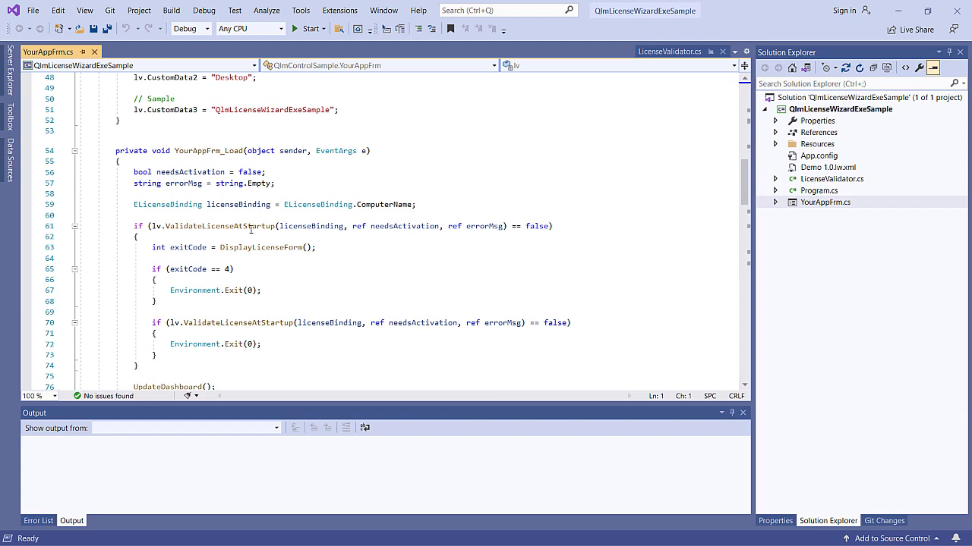
Review ValidateLicenseAtStartup and DisplayLicenseForm code, then build the solution.
double_click(220, 226)
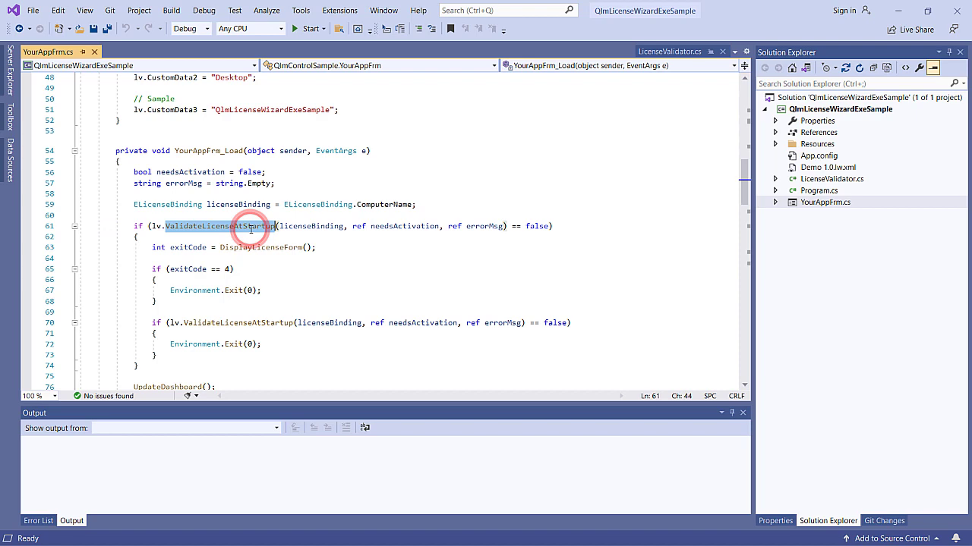
scroll(down, 3)
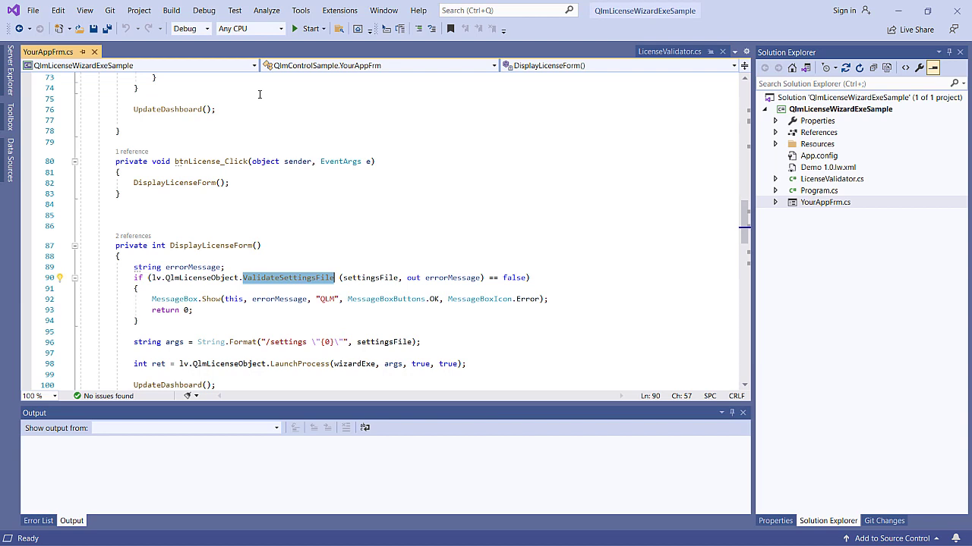
mouse_move(152, 8)
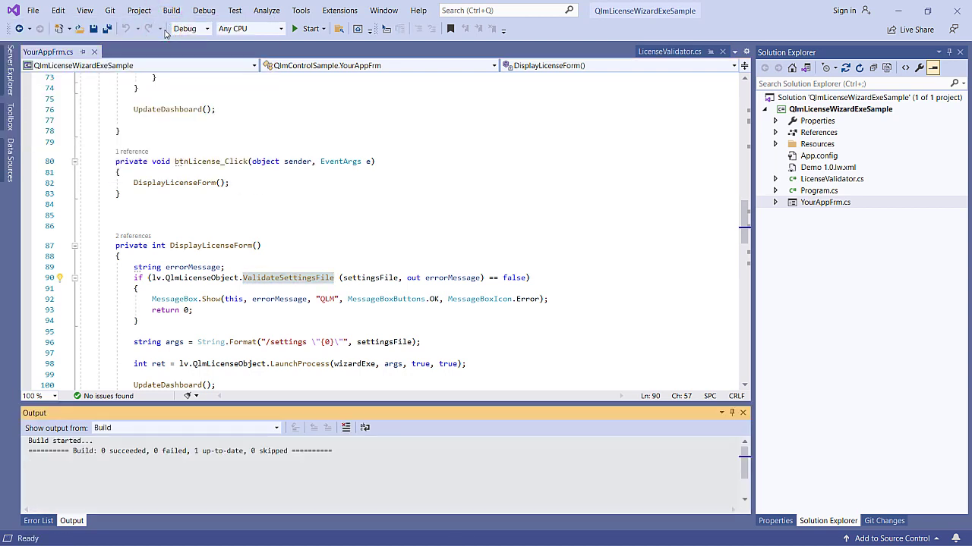
Start debugging the sample app and bring up Quick License Manager's Demo key list.
click(310, 28)
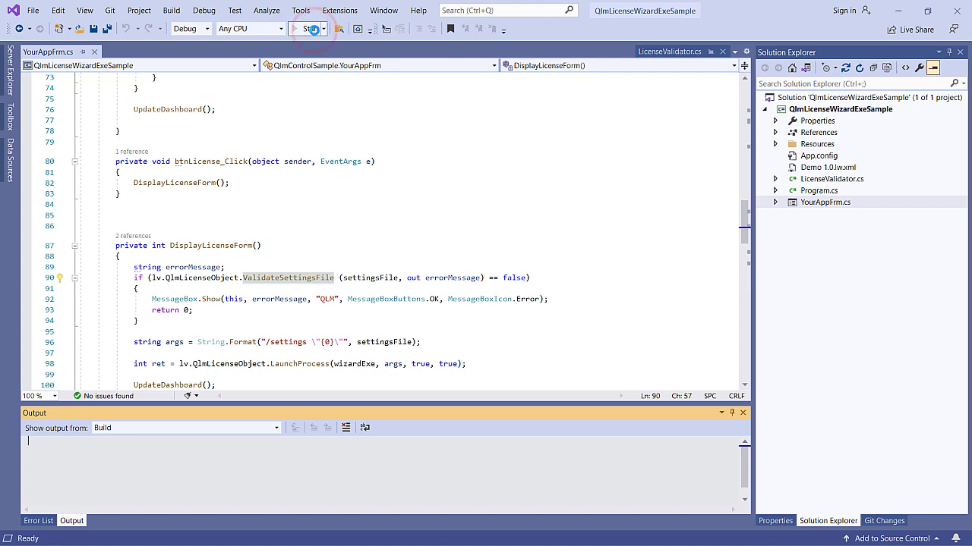
click(307, 29)
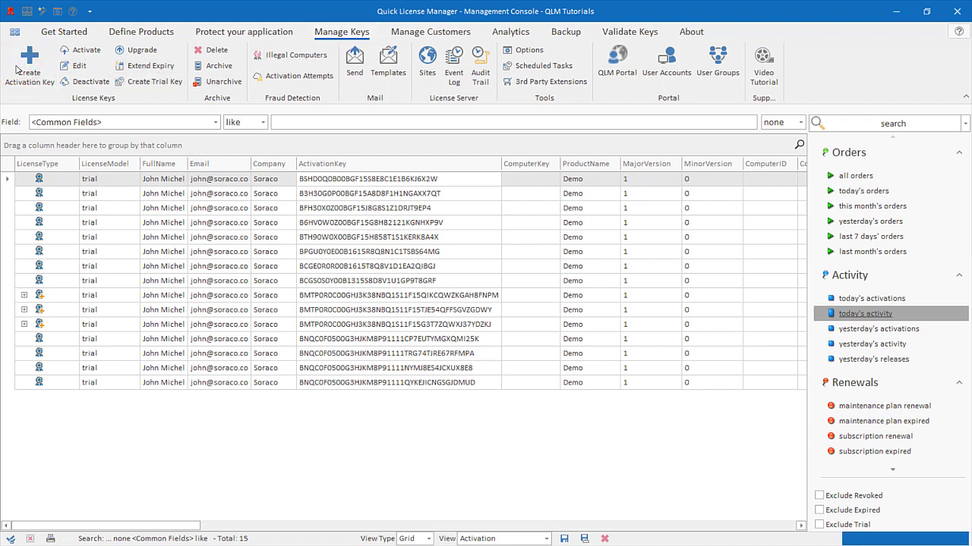
click(29, 64)
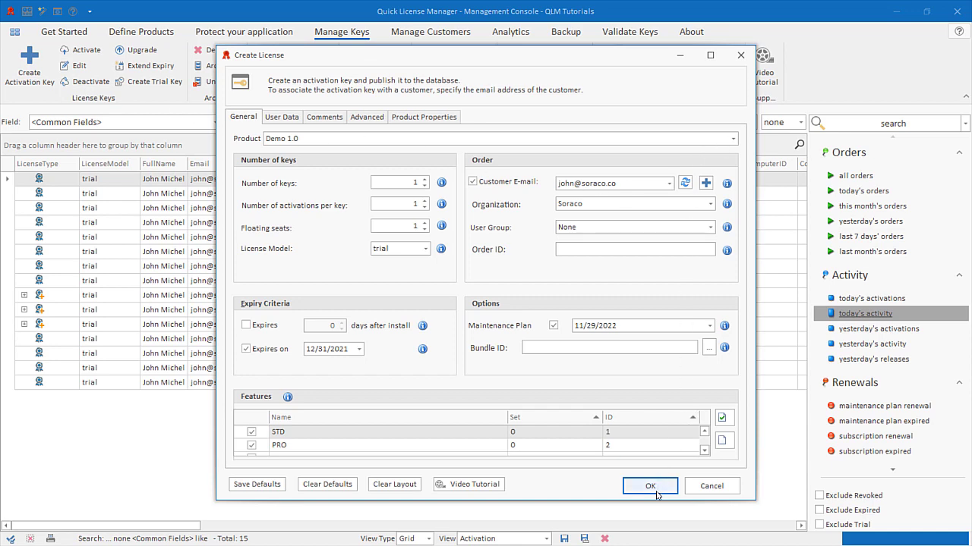
click(650, 486)
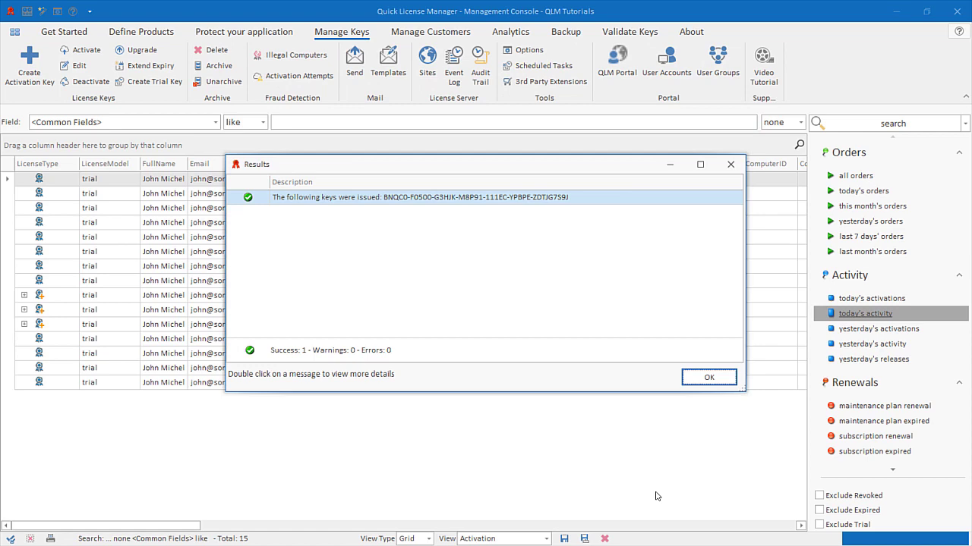
click(708, 377)
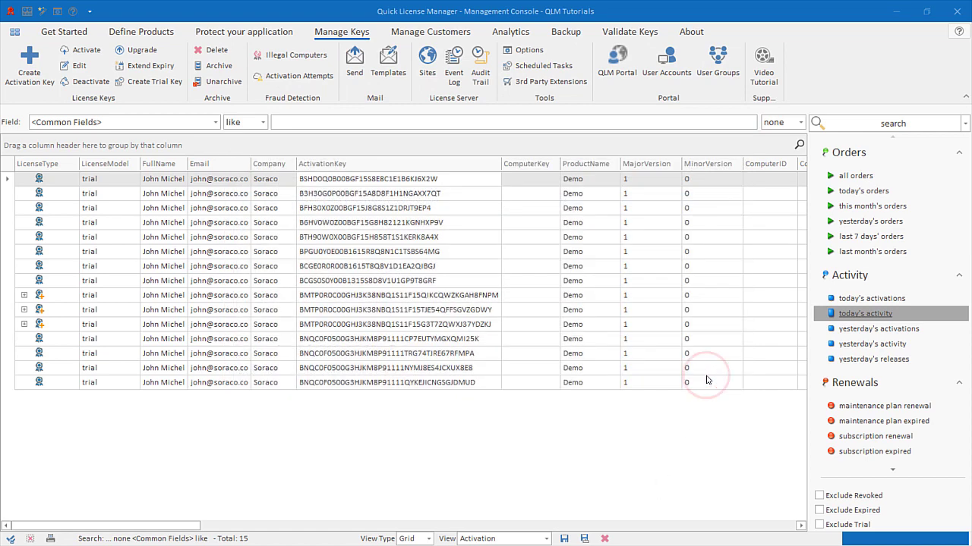
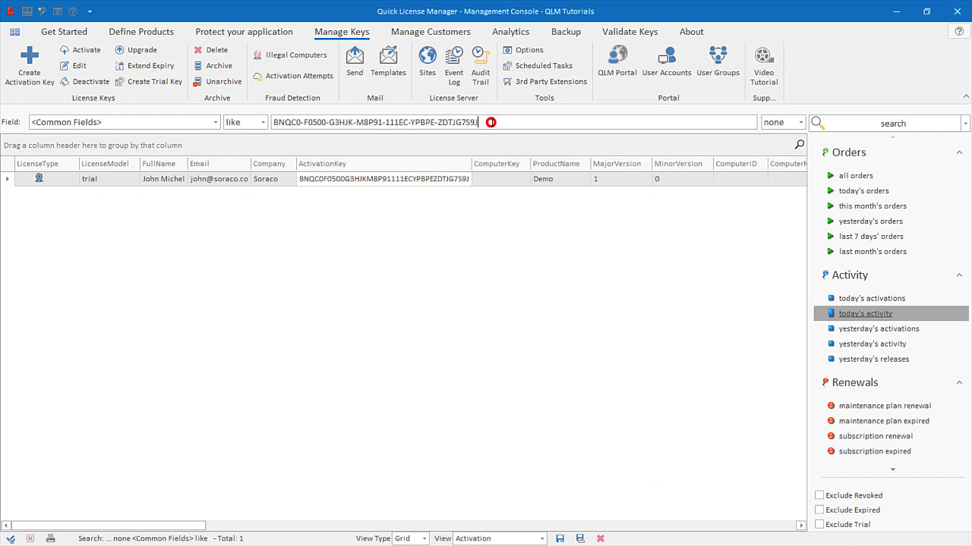
triple_click(372, 122)
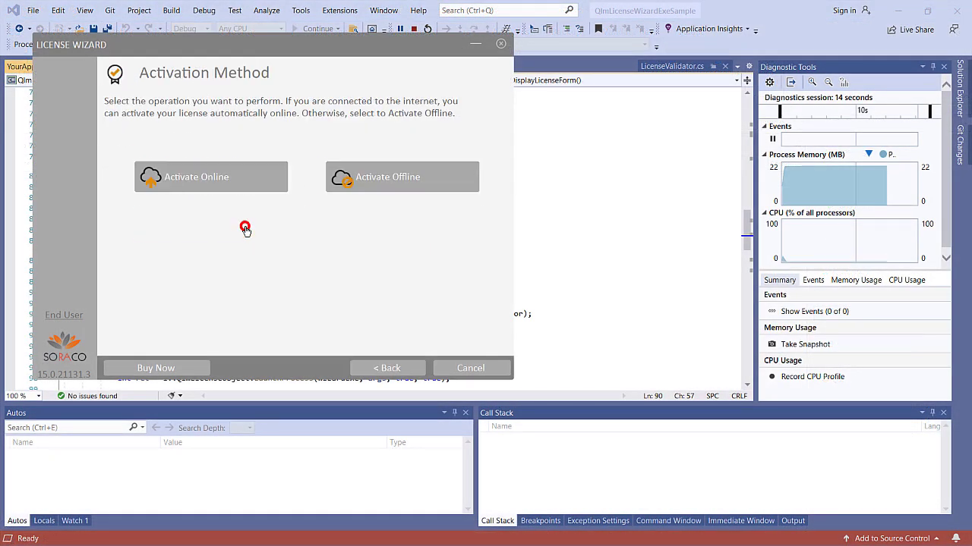
Activate the new key online through the License Wizard's Activate Online option.
click(211, 177)
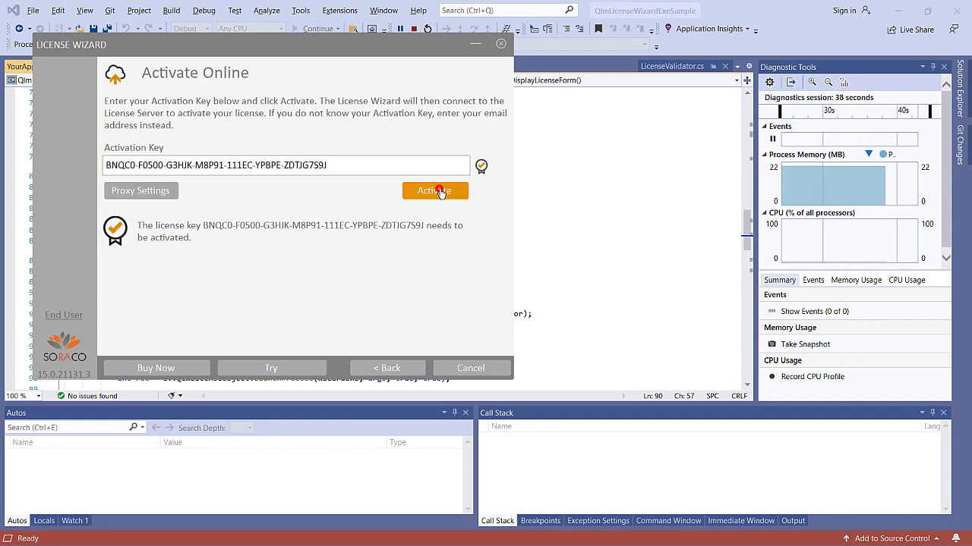
click(435, 191)
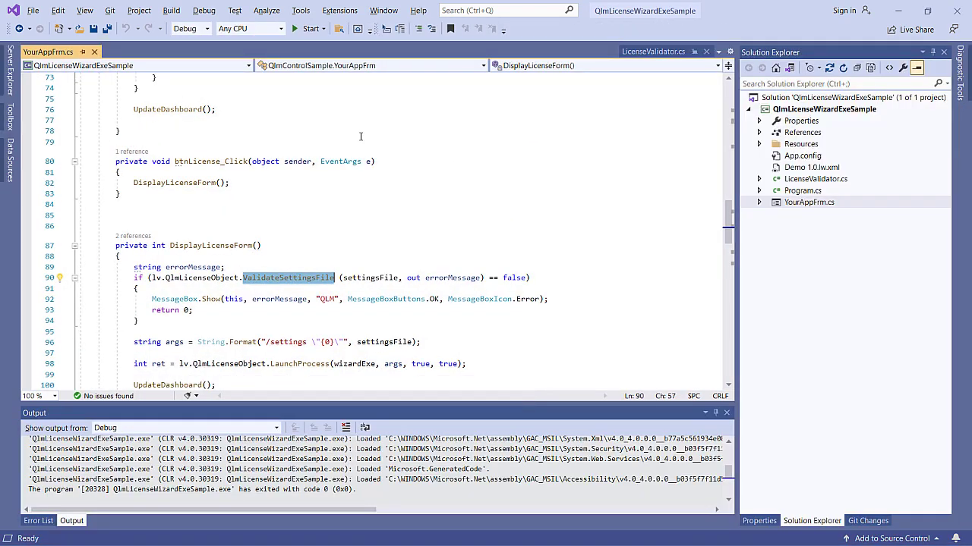
mouse_move(309, 29)
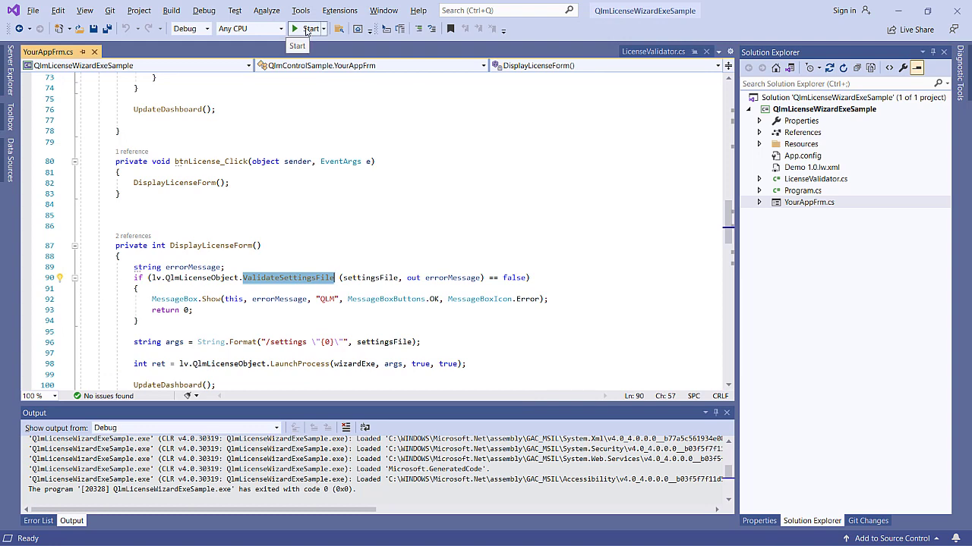
Relaunch the QlmWizardExeSample application in the Visual Studio debugger.
click(308, 29)
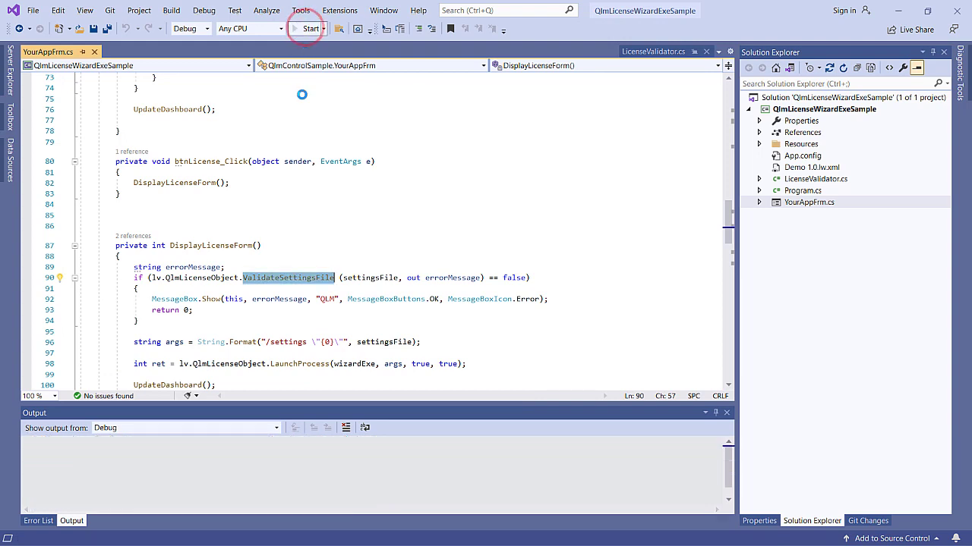
click(309, 29)
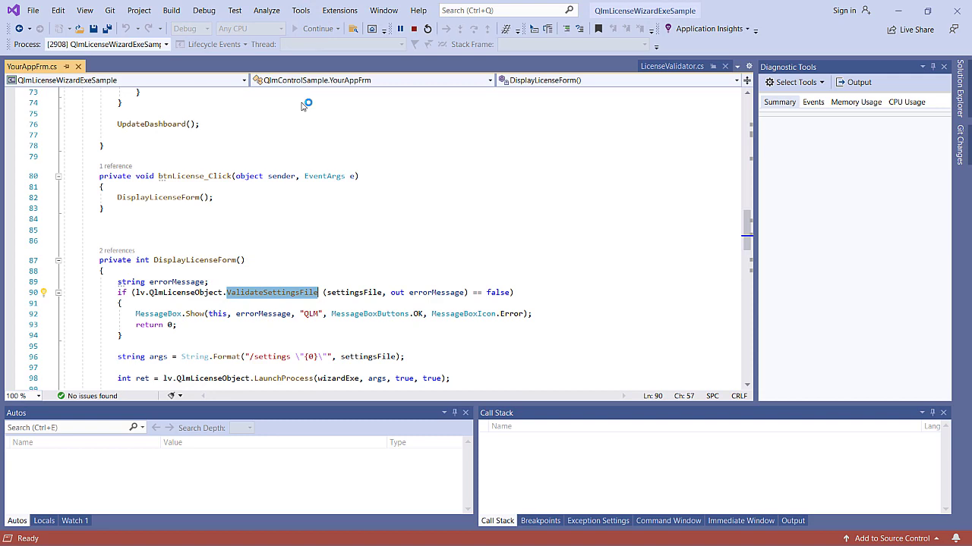